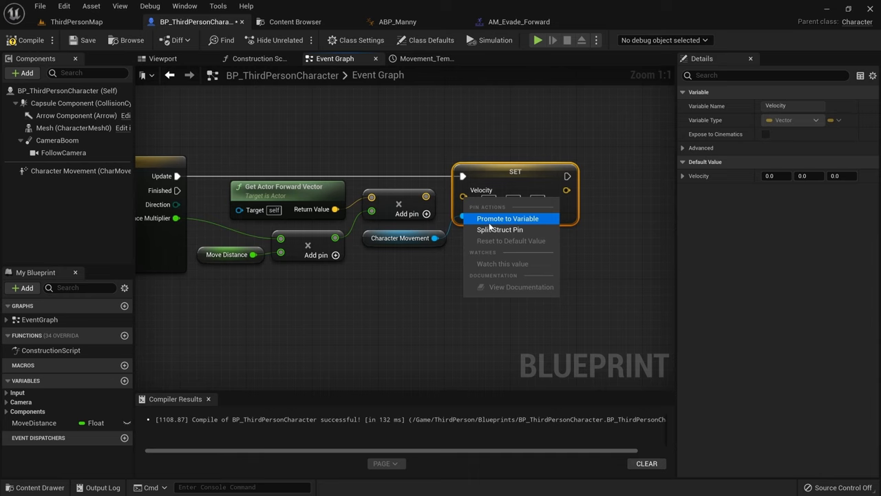
Bring up the UE 5.2 Gameplay Ability System documentation page in the browser
{"action": "left_click", "coordinate": [537, 39]}
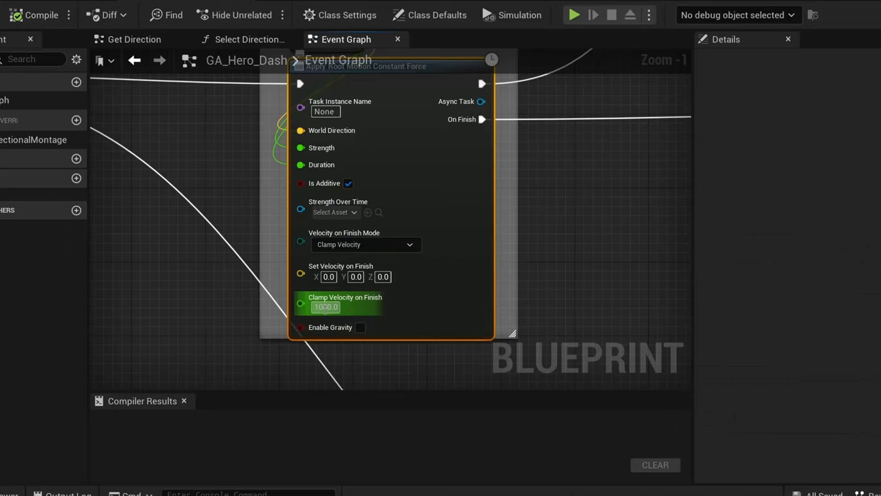
{"action": "mouse_move", "coordinate": [360, 327]}
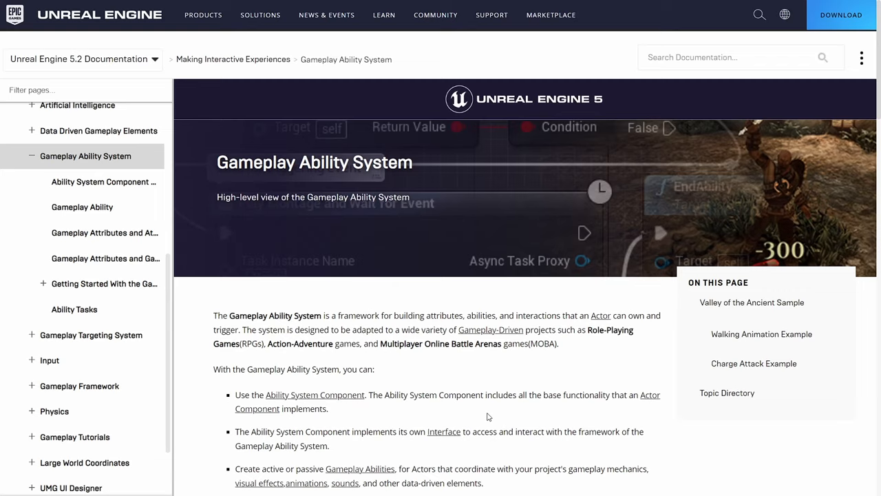
Scroll down the Gameplay Ability System overview page
{"action": "scroll", "scroll_direction": "down", "scroll_amount": 3}
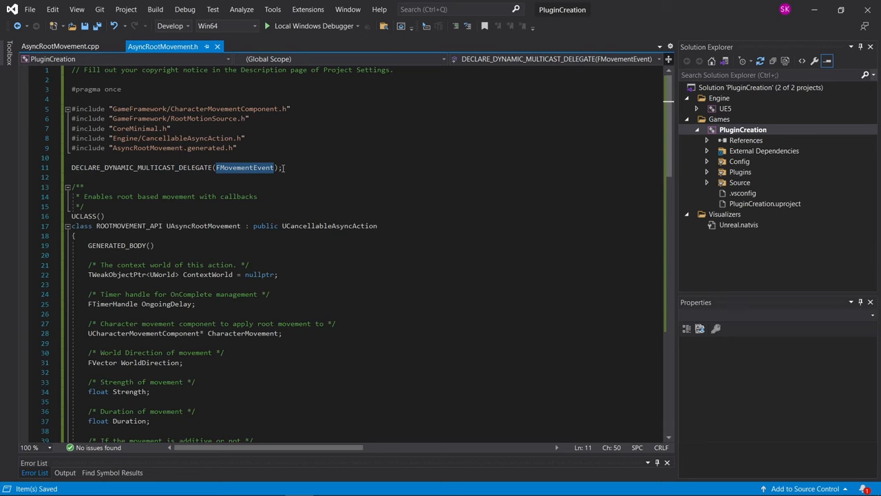
Scroll through the UAsyncRootMovement class declaration in AsyncRootMovement.h
{"action": "scroll", "scroll_direction": "down", "scroll_amount": 3}
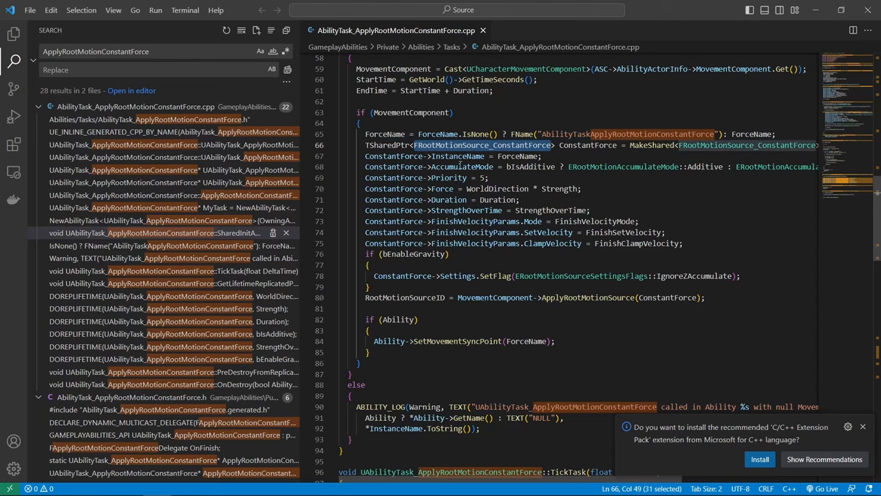
Scroll the search results and open AbilityTask_ApplyRootMotionConstantForce.cpp
{"action": "scroll", "scroll_direction": "down", "scroll_amount": 3}
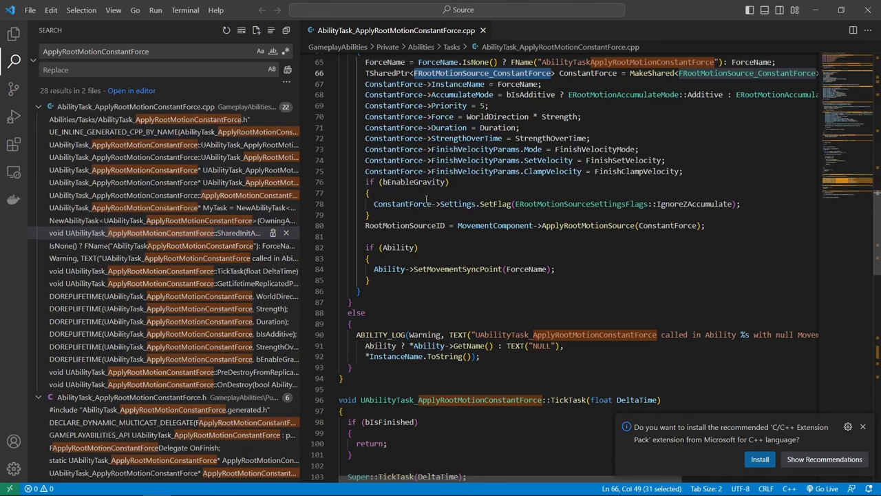
{"action": "double_click", "coordinate": [494, 225]}
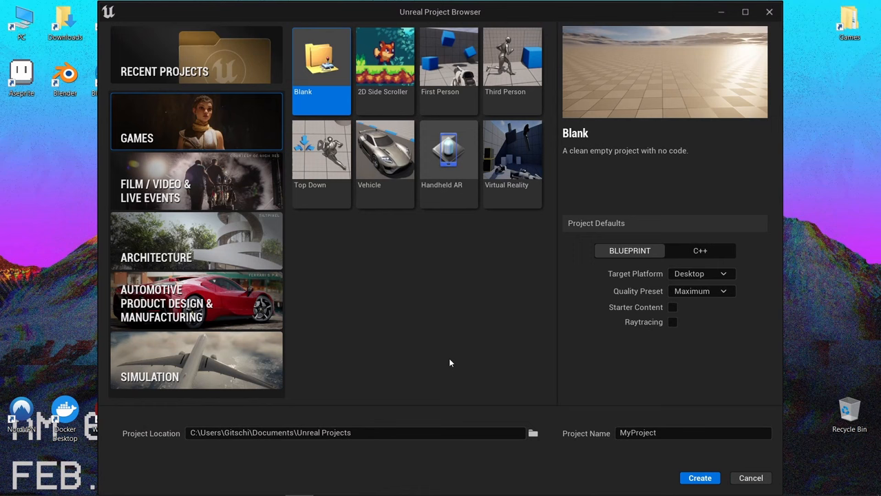
Choose the Third Person template with C++ as the project default
{"action": "left_click", "coordinate": [512, 62]}
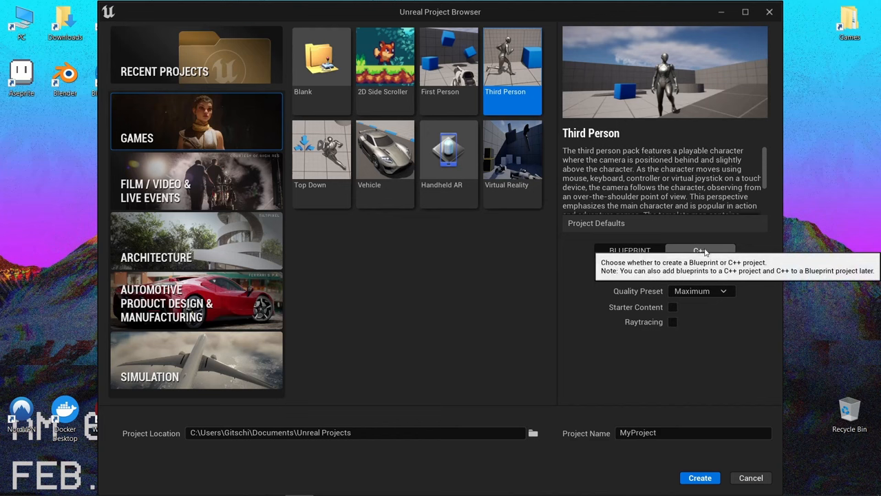
{"action": "left_click", "coordinate": [700, 477]}
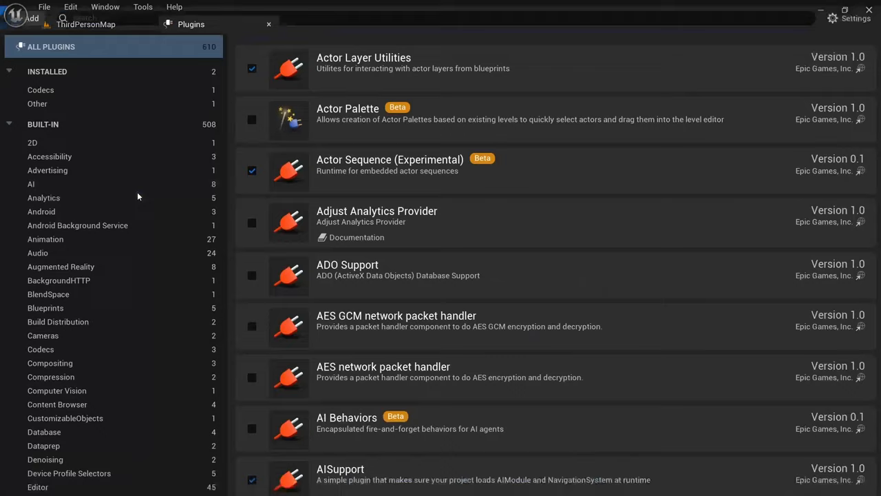
Create a blank plugin named RootMovement and return to the level editor
{"action": "left_click", "coordinate": [28, 45]}
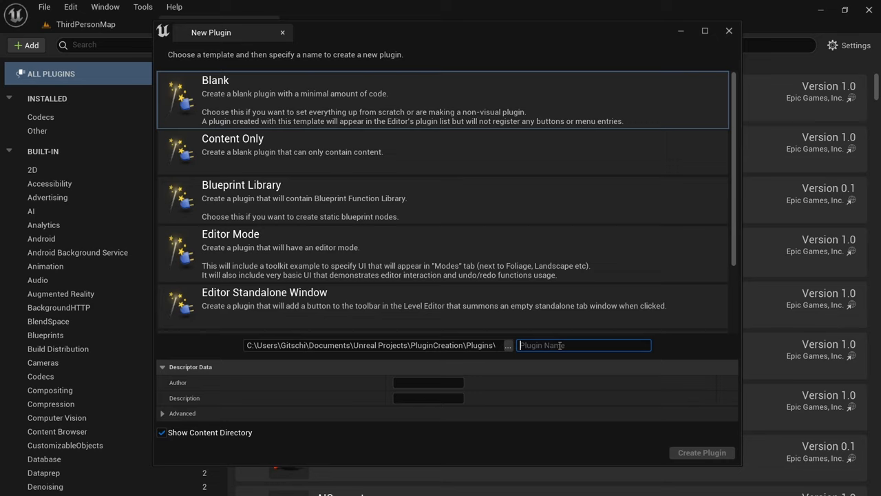
{"action": "type", "text": "RootMo"}
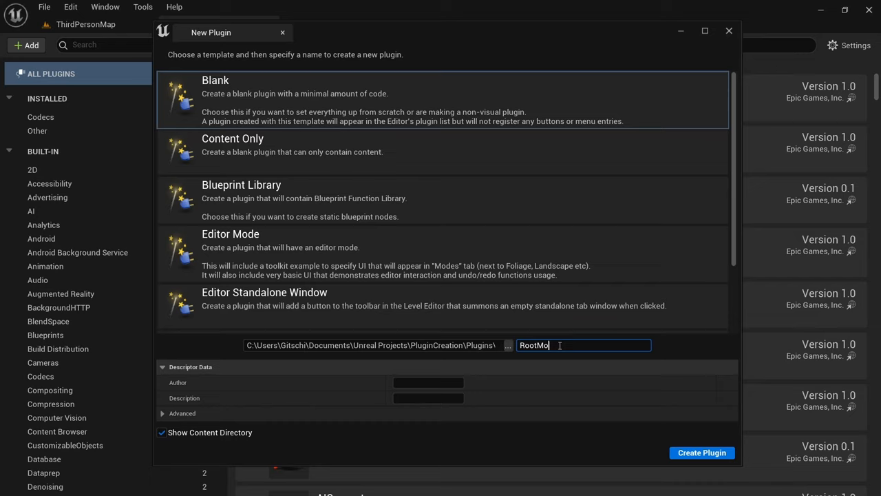
{"action": "type", "text": "vement"}
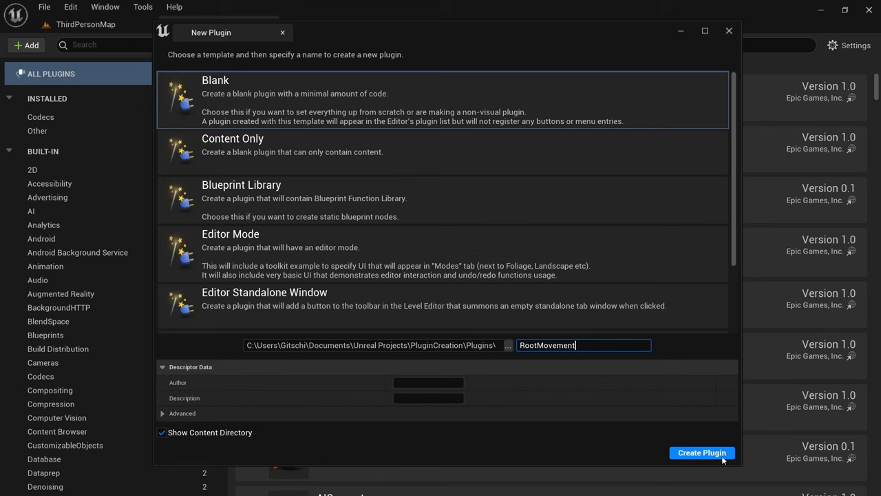
{"action": "left_click", "coordinate": [702, 452]}
{"action": "type", "text": "r"}
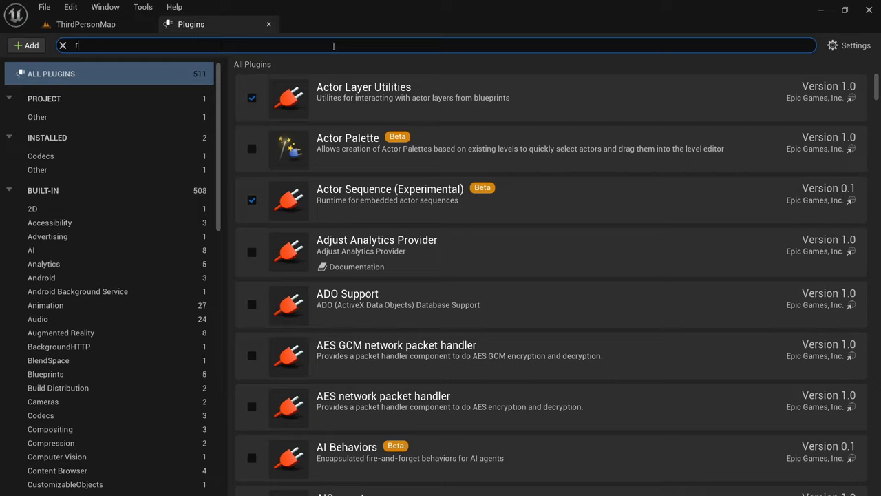
{"action": "left_click", "coordinate": [86, 24]}
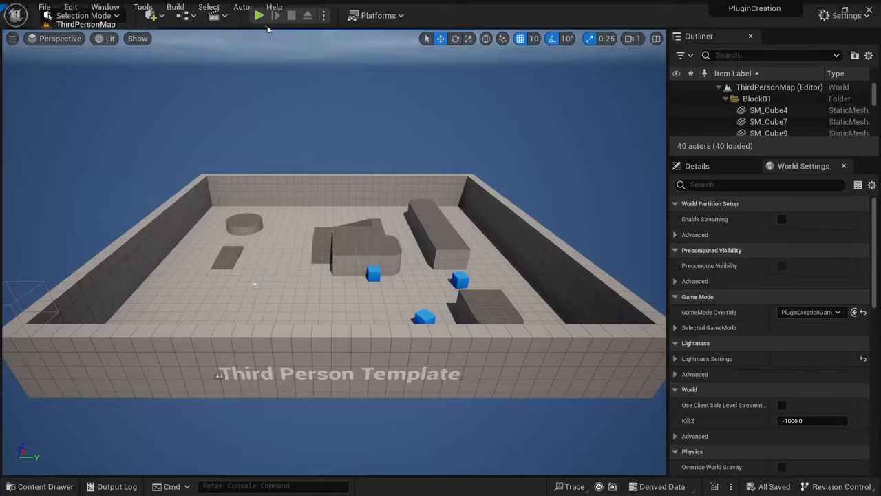
Start a new C++ class with CancellableAsyncAction as its parent class
{"action": "left_click", "coordinate": [143, 7]}
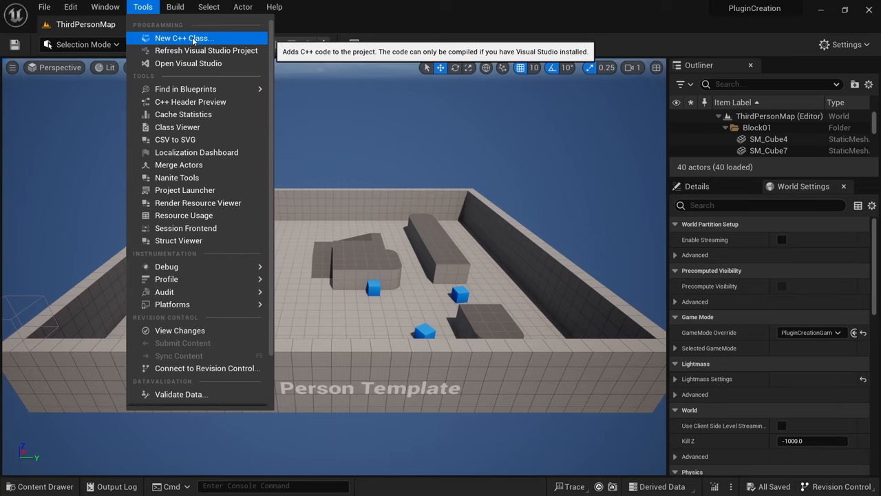
{"action": "left_click", "coordinate": [183, 38]}
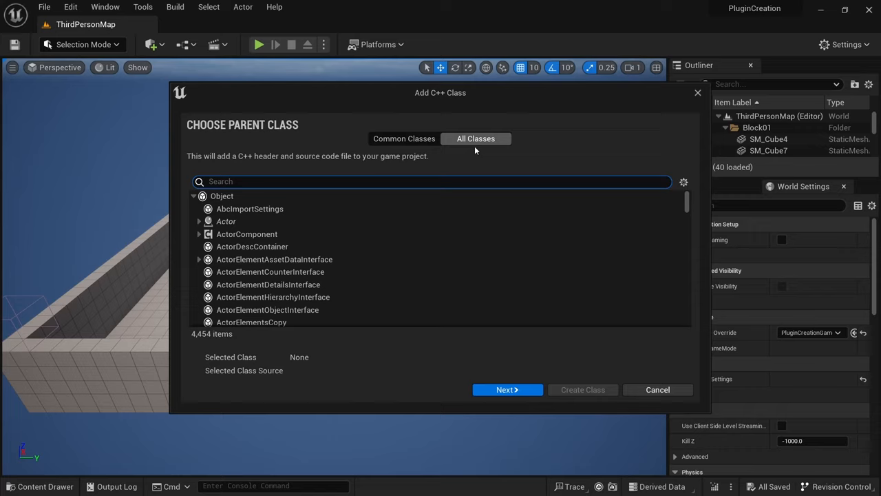
{"action": "type", "text": "cancellable"}
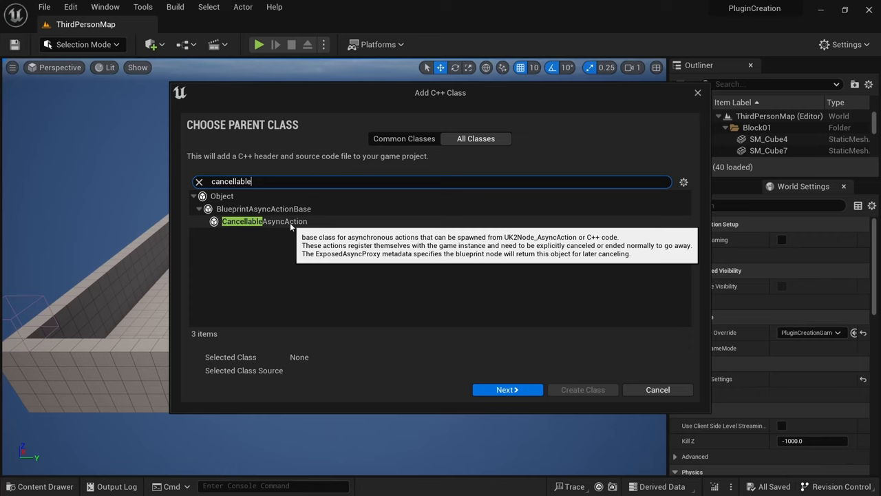
{"action": "left_click", "coordinate": [264, 221]}
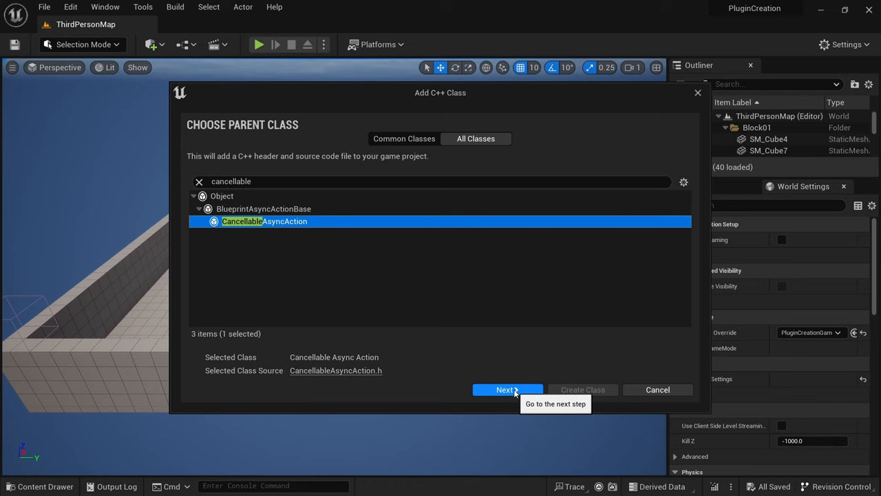
{"action": "left_click", "coordinate": [508, 389]}
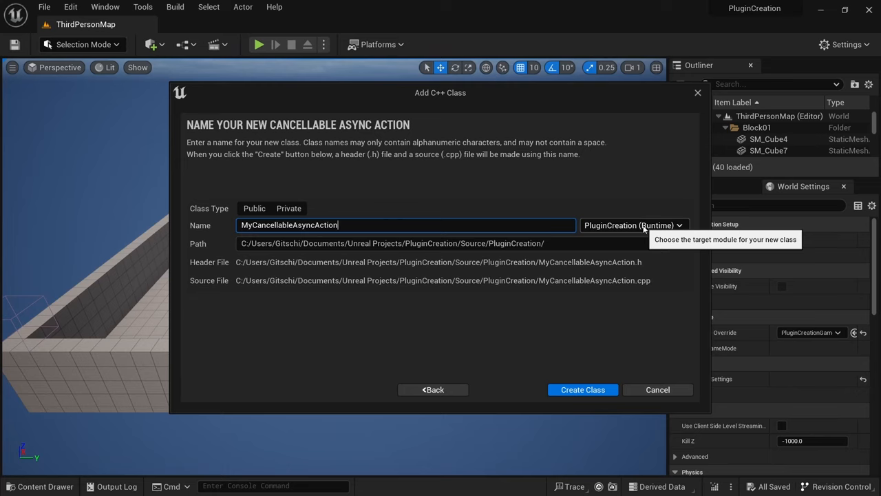
Name the class AsyncRootMovement in the RootMovement module and create it
{"action": "left_click", "coordinate": [632, 224]}
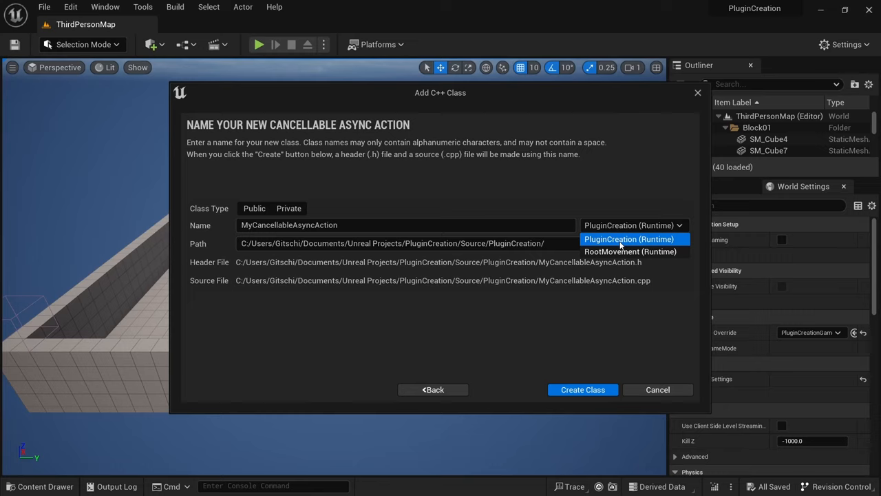
{"action": "mouse_move", "coordinate": [630, 251]}
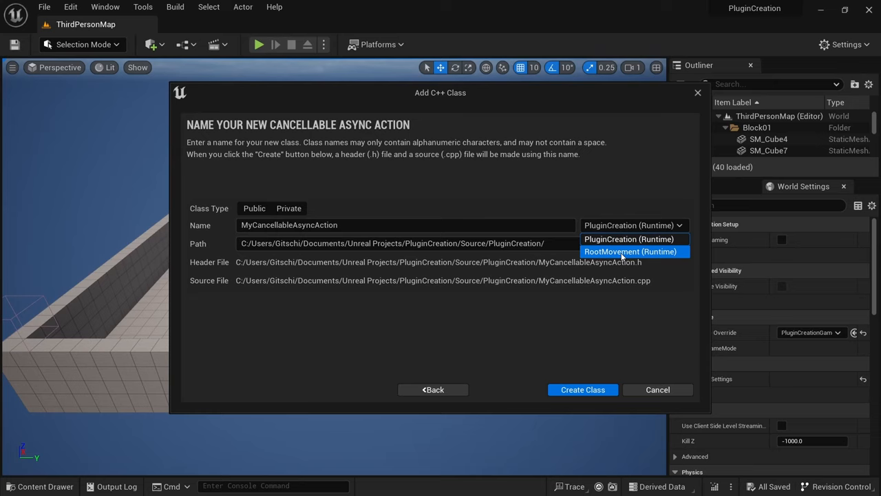
{"action": "left_click", "coordinate": [630, 251]}
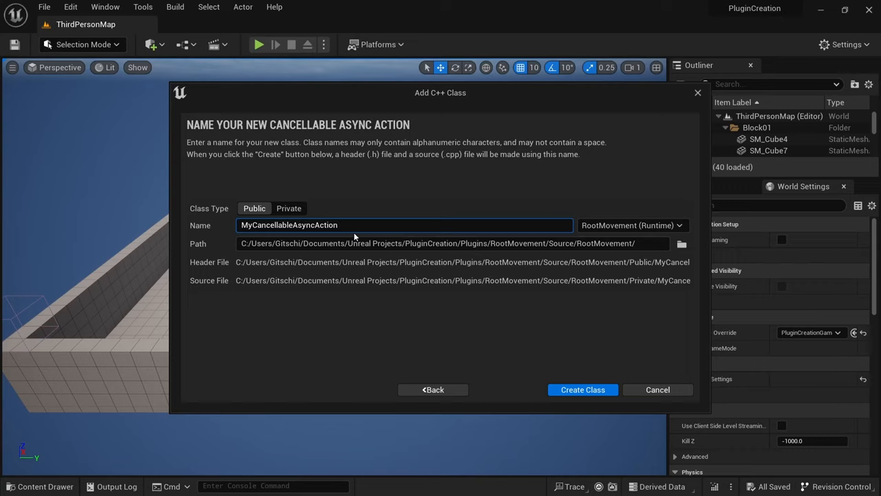
{"action": "triple_click", "coordinate": [289, 224]}
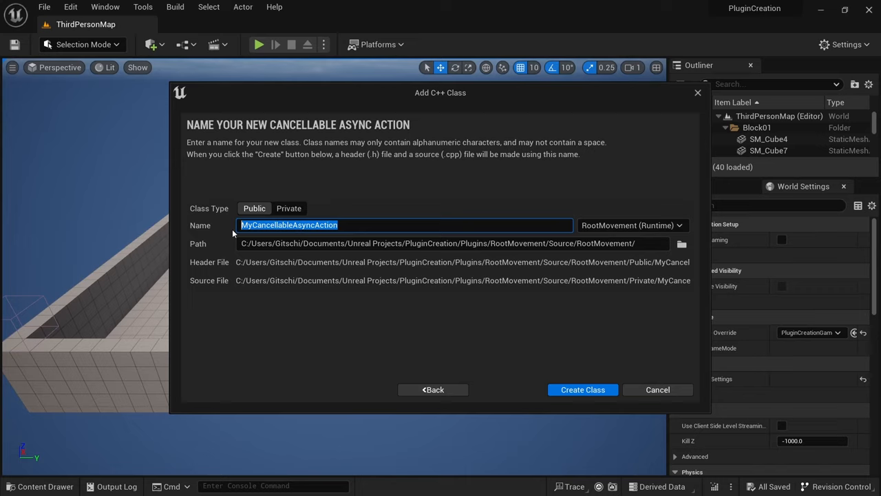
{"action": "type", "text": "AsyncRootMovement"}
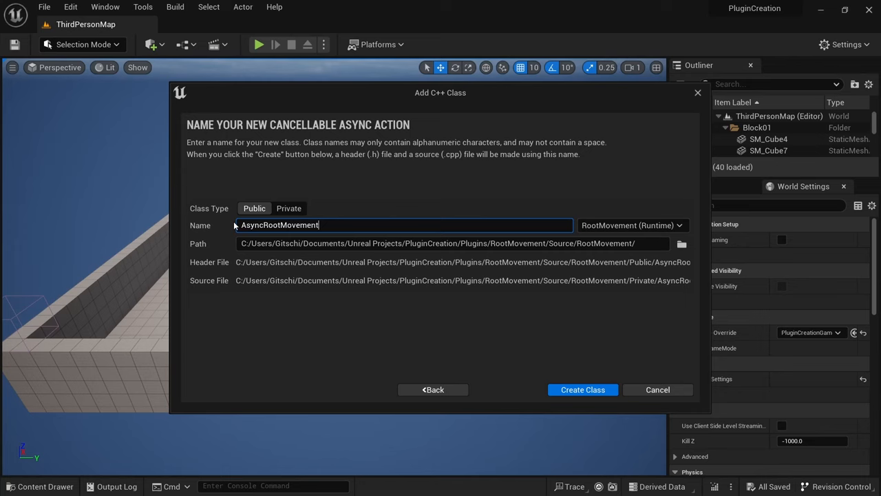
{"action": "left_click", "coordinate": [582, 389]}
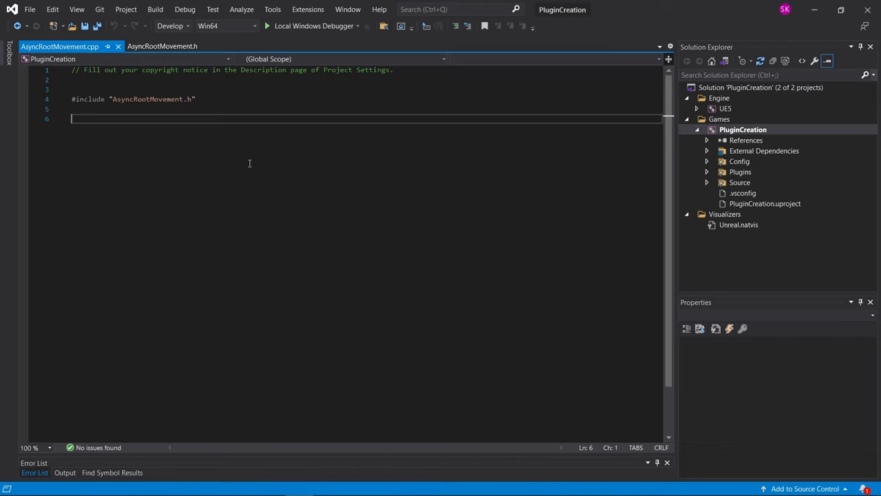
Show the generated AsyncRootMovement.h declaring UAsyncRootMovement with ROOTMOVEMENT_API
{"action": "left_click", "coordinate": [162, 46]}
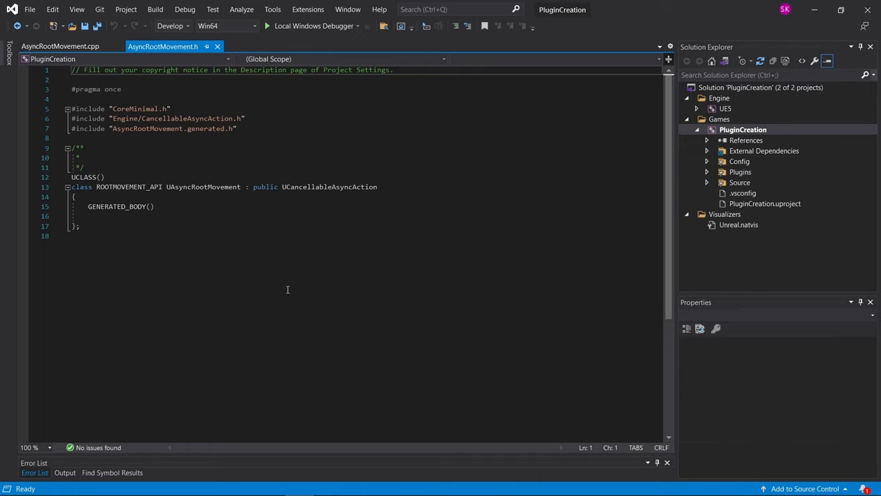
{"action": "mouse_move", "coordinate": [160, 255]}
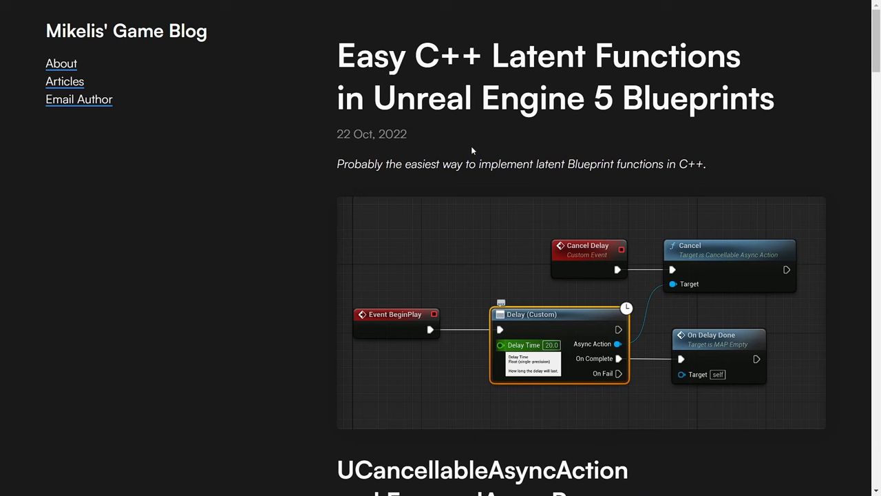
Scroll the 'Easy C++ Latent Functions' article down to its header and .cpp samples
{"action": "scroll", "scroll_direction": "down", "scroll_amount": 3}
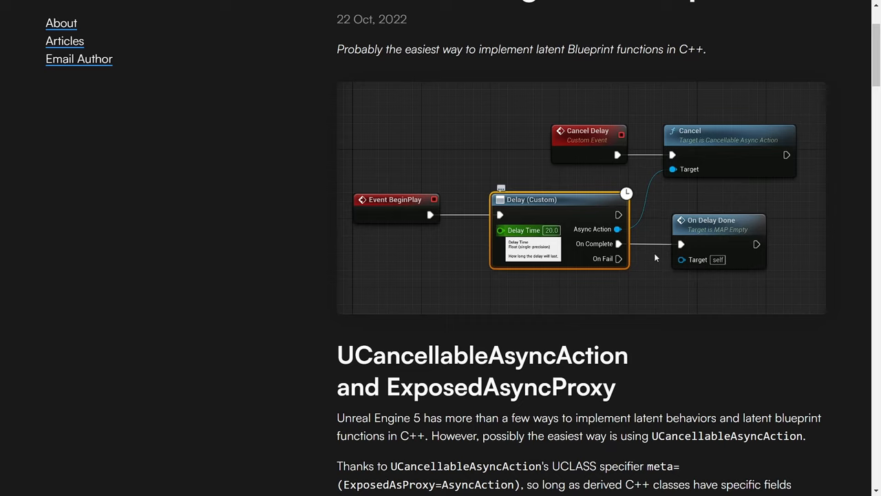
{"action": "scroll", "scroll_direction": "down", "scroll_amount": 3}
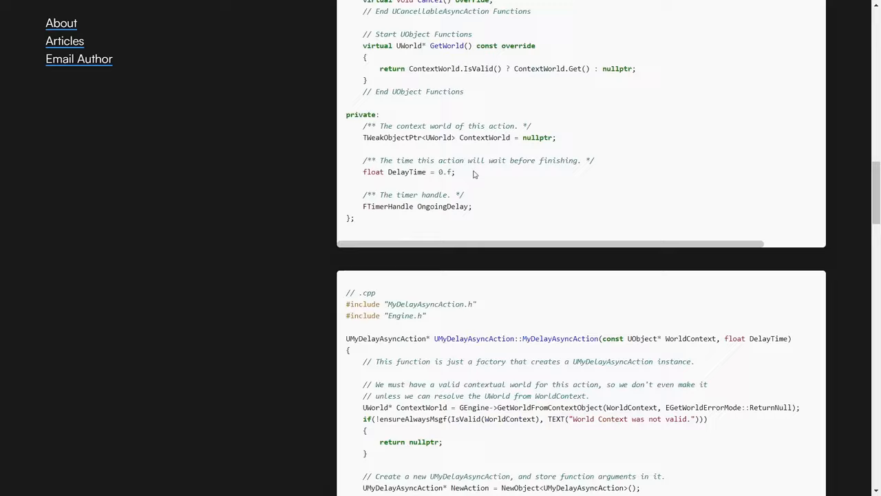
{"action": "scroll", "scroll_direction": "down", "scroll_amount": 3}
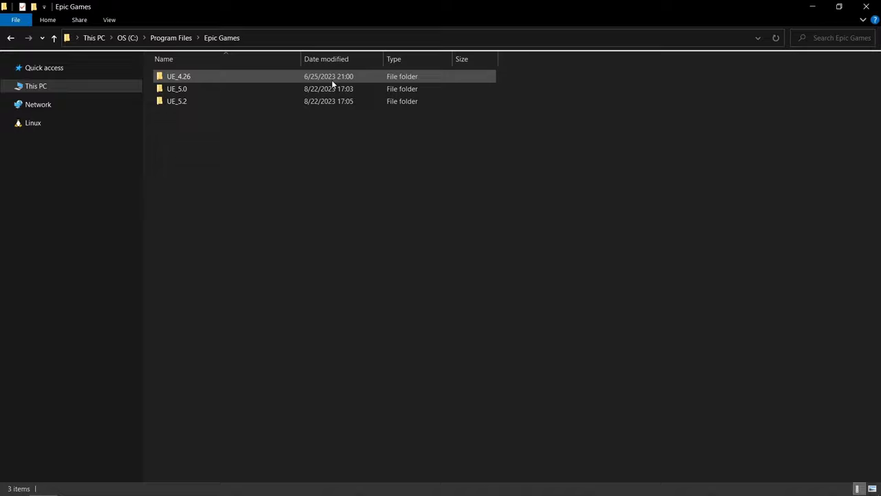
{"action": "mouse_move", "coordinate": [290, 111]}
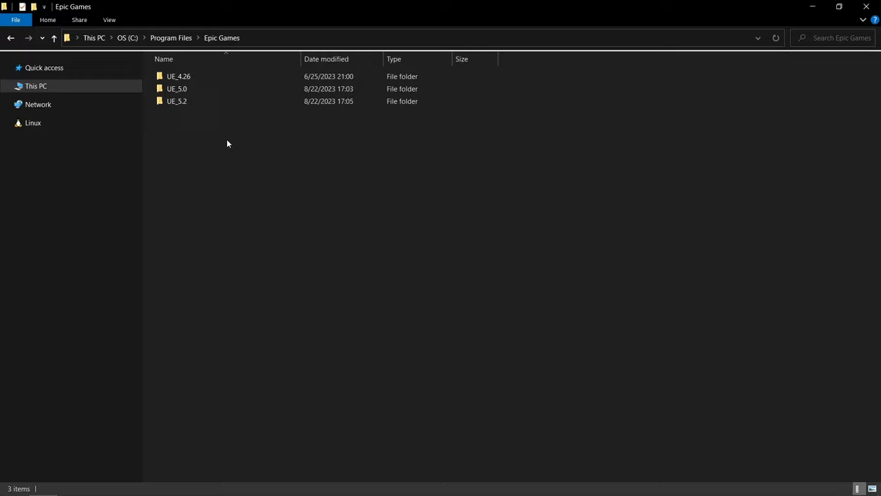
Browse to UE_5.2's GameplayAbilities Source folder and open it with Code
{"action": "left_click", "coordinate": [178, 75]}
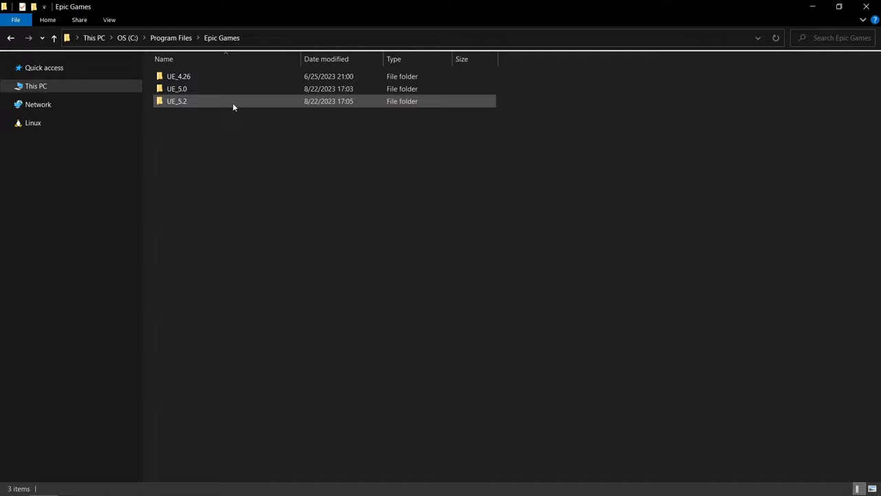
{"action": "double_click", "coordinate": [176, 101]}
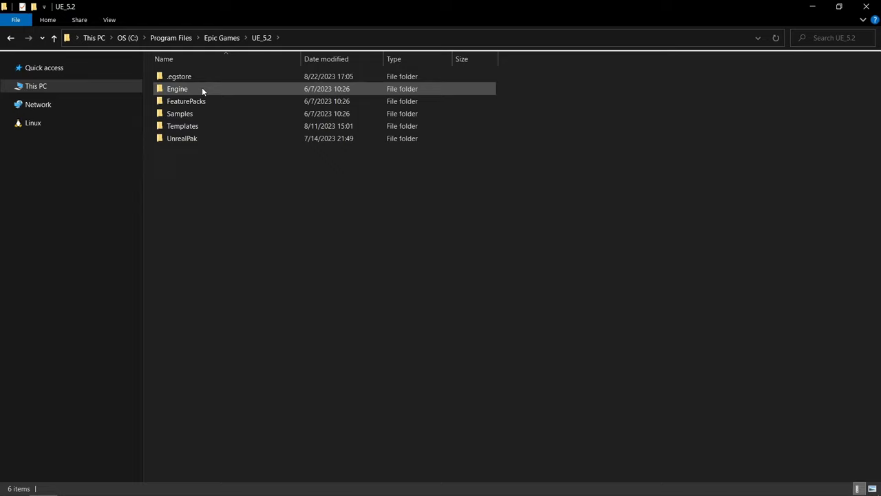
{"action": "double_click", "coordinate": [177, 89]}
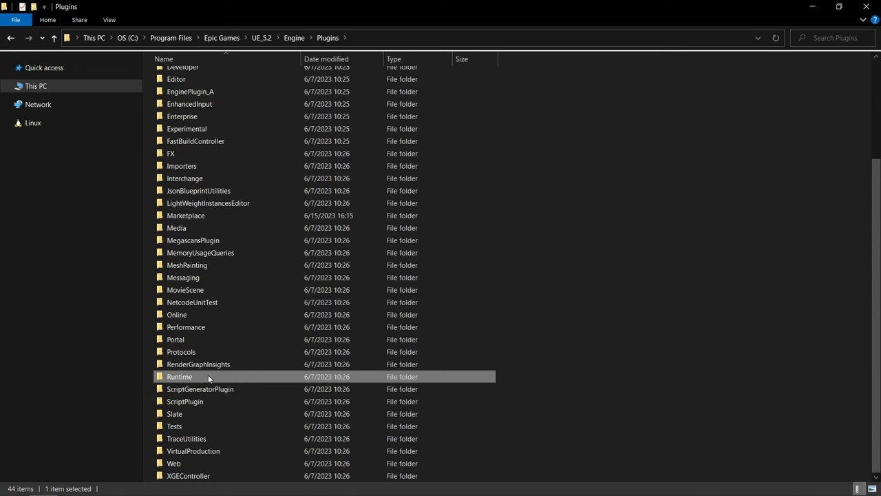
{"action": "double_click", "coordinate": [180, 376]}
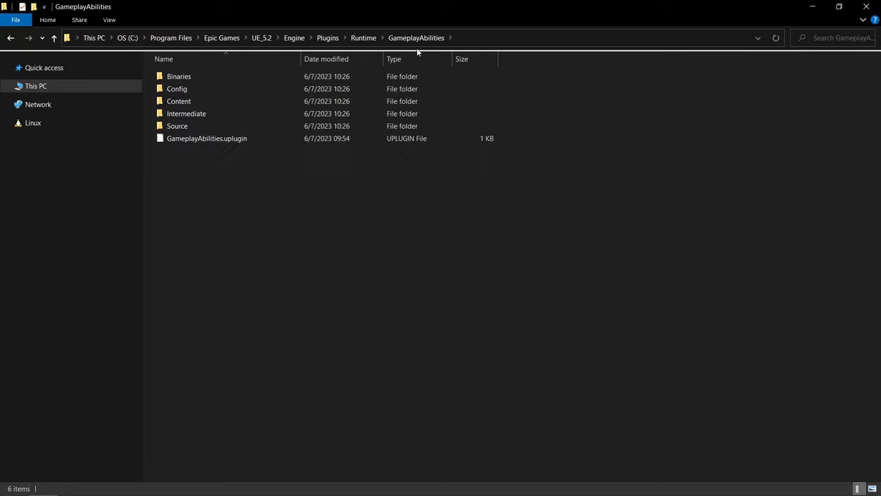
{"action": "double_click", "coordinate": [177, 126]}
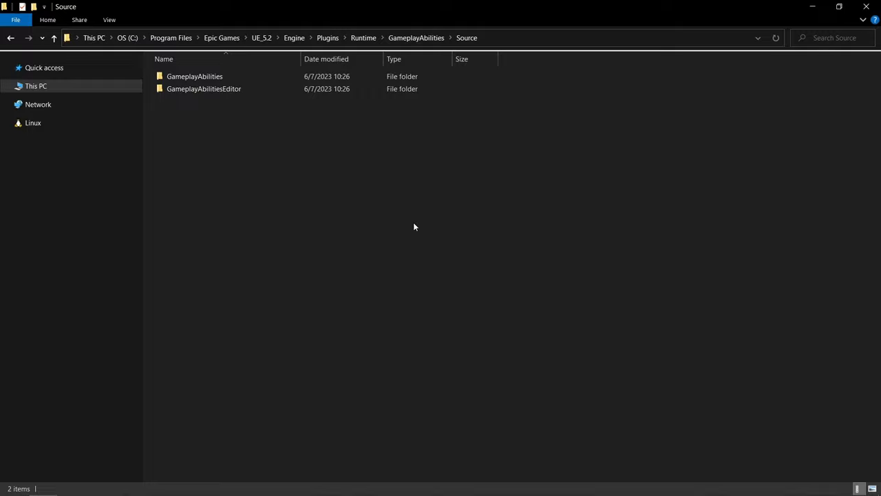
{"action": "right_click", "coordinate": [413, 226]}
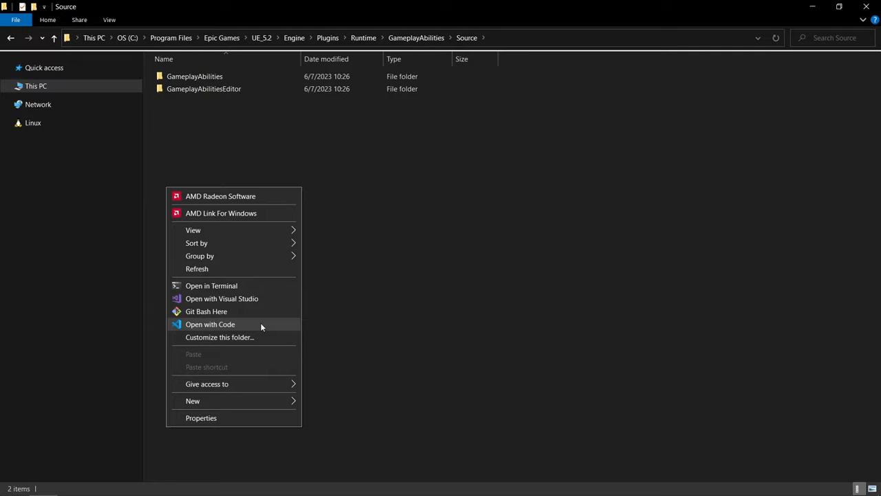
{"action": "left_click", "coordinate": [210, 324]}
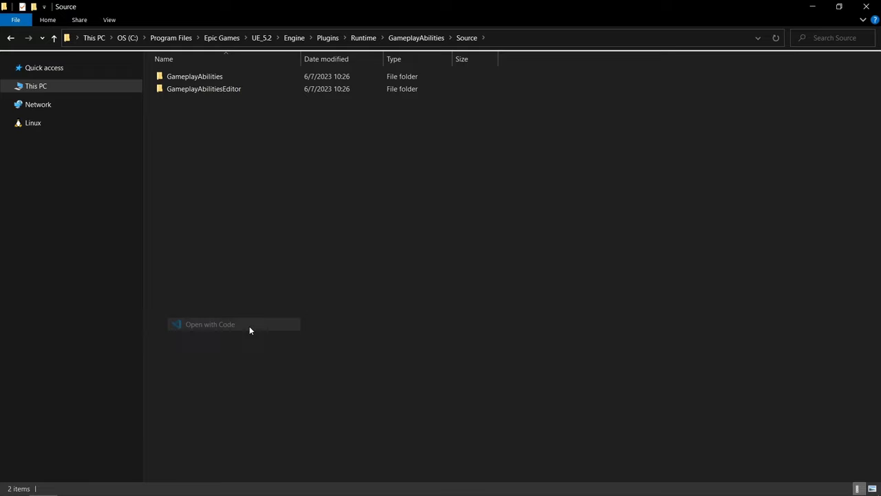
Search GameplayAbilities source for 'ApplyRoot' and view SharedInitAndApply in AbilityTask_ApplyRootMotionConstantForce.cpp
{"action": "left_click", "coordinate": [210, 324]}
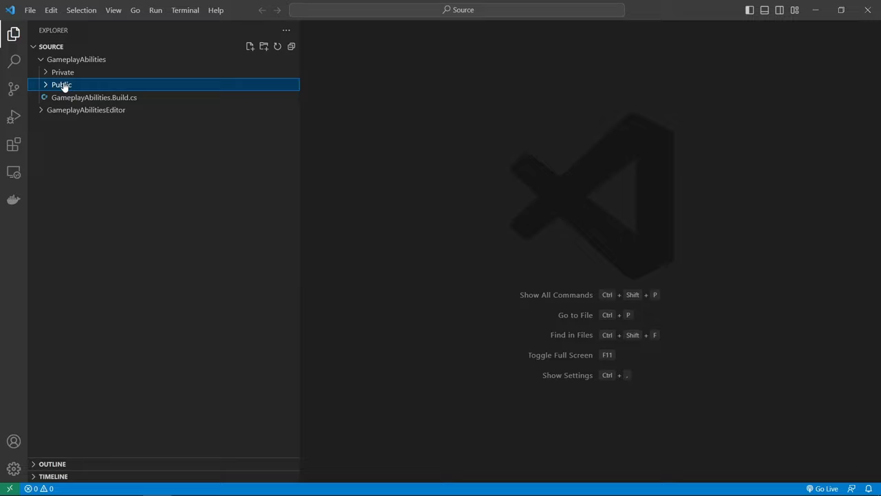
{"action": "left_click", "coordinate": [14, 60]}
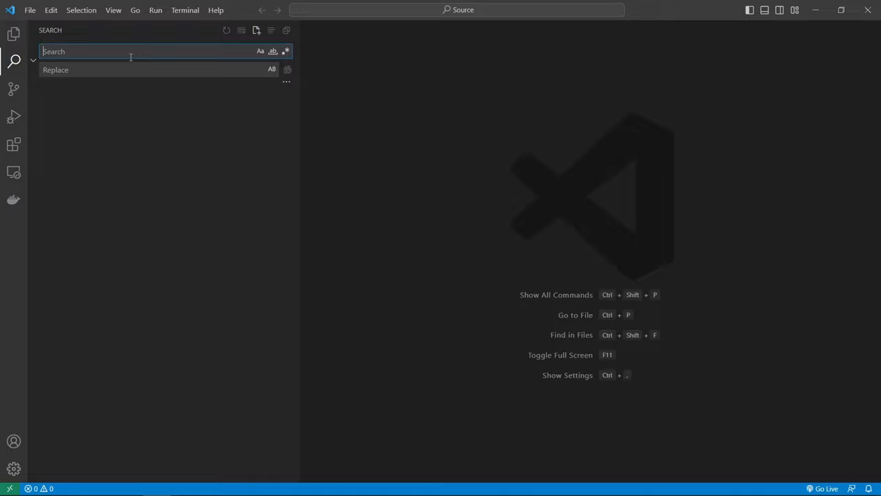
{"action": "type", "text": "ApplyRootMotionConstantForce"}
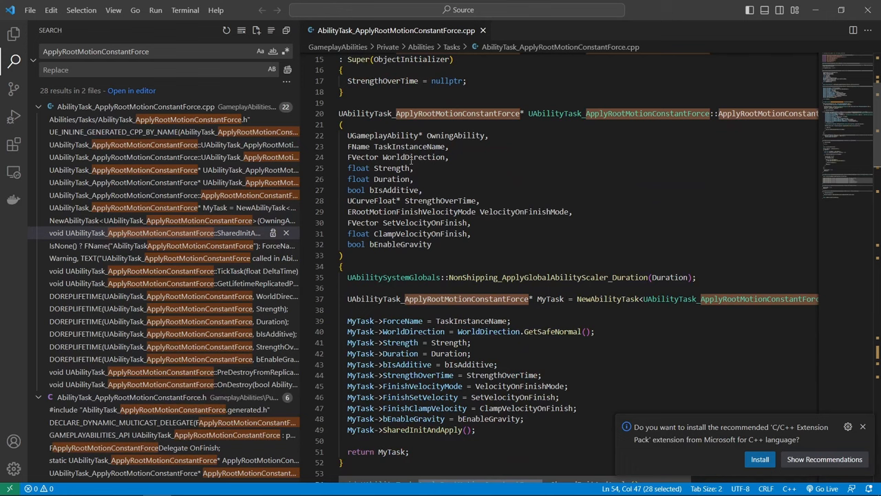
{"action": "scroll", "scroll_direction": "down", "scroll_amount": 3}
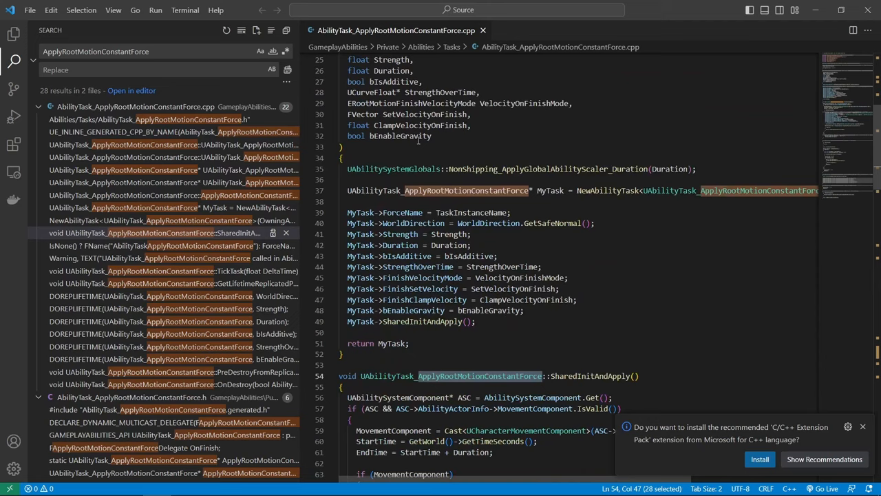
{"action": "scroll", "scroll_direction": "down", "scroll_amount": 3}
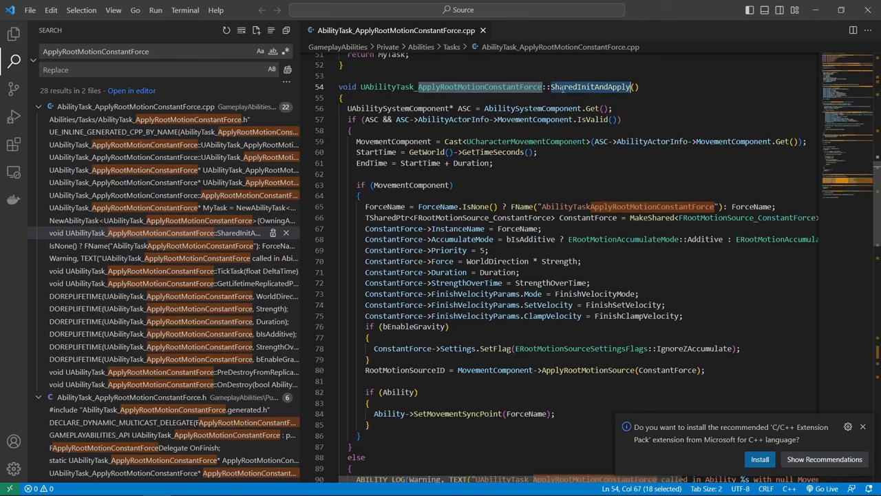